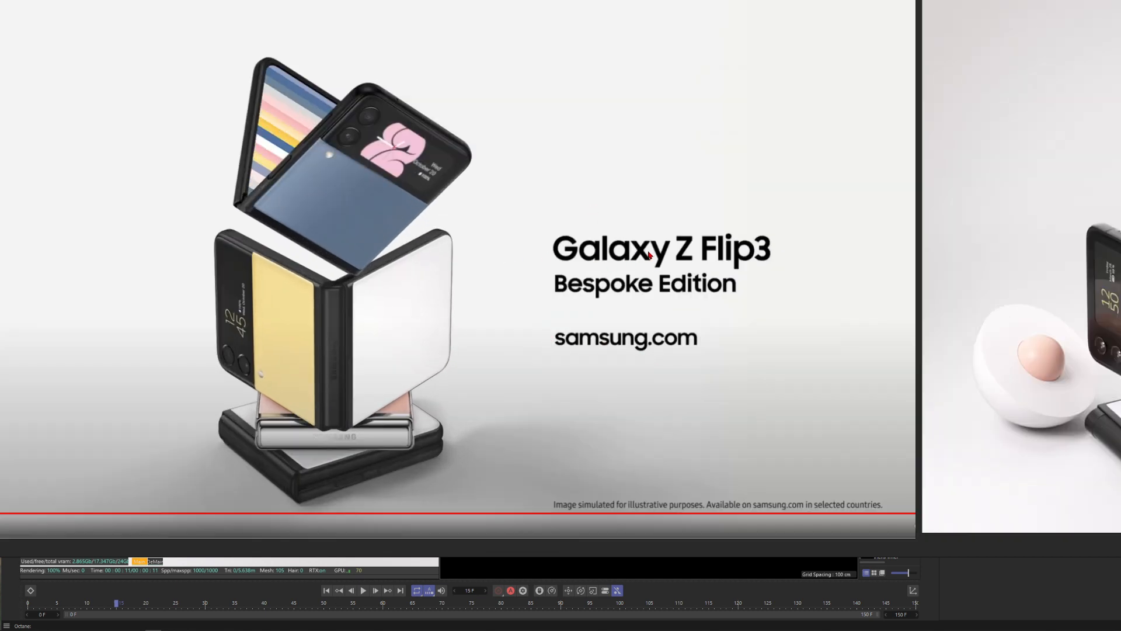
mouse_move(692, 266)
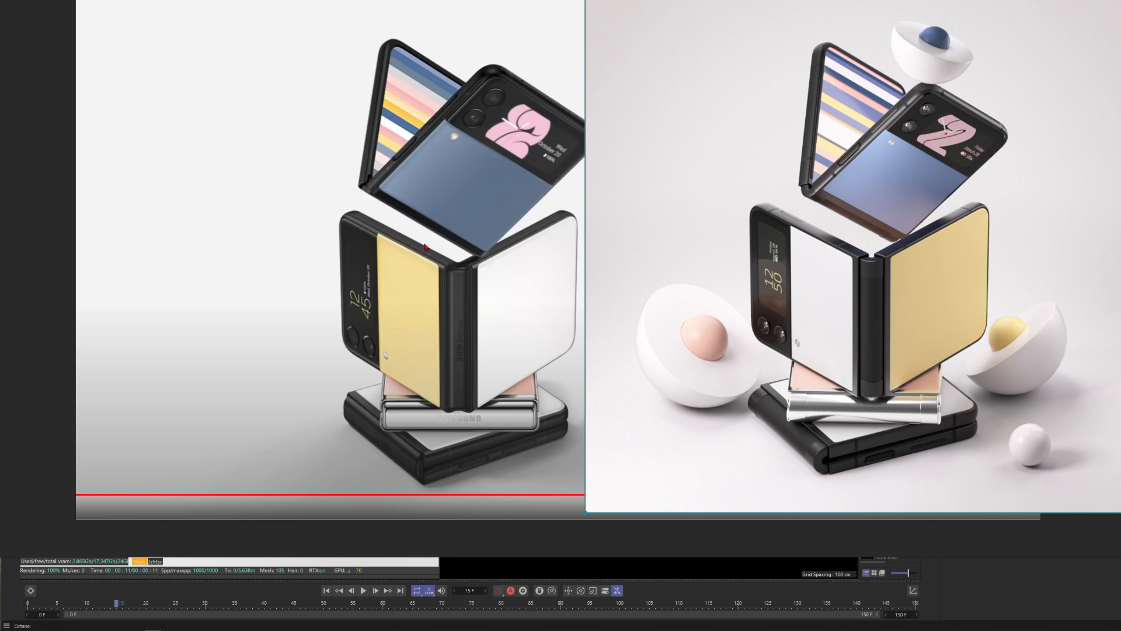
mouse_move(821, 243)
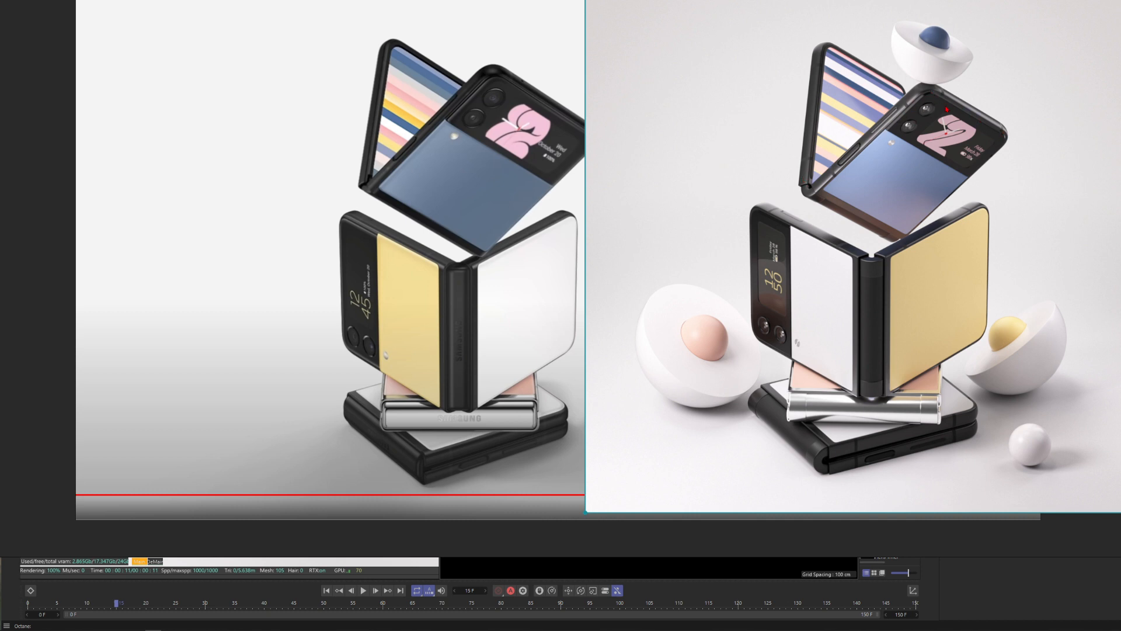
mouse_move(1018, 124)
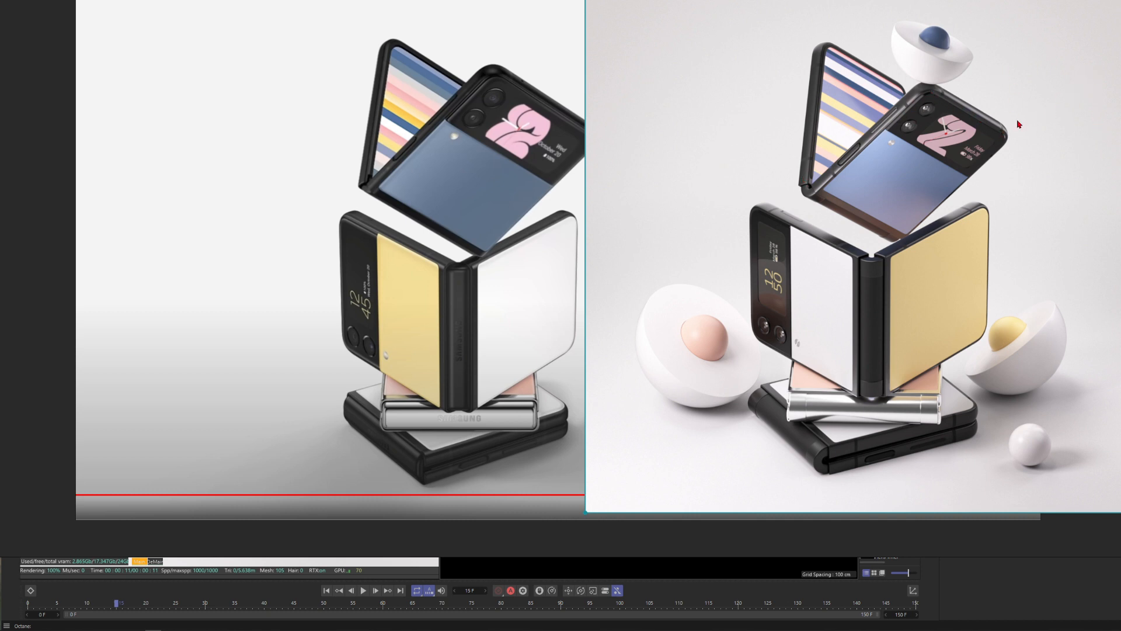
mouse_move(883, 135)
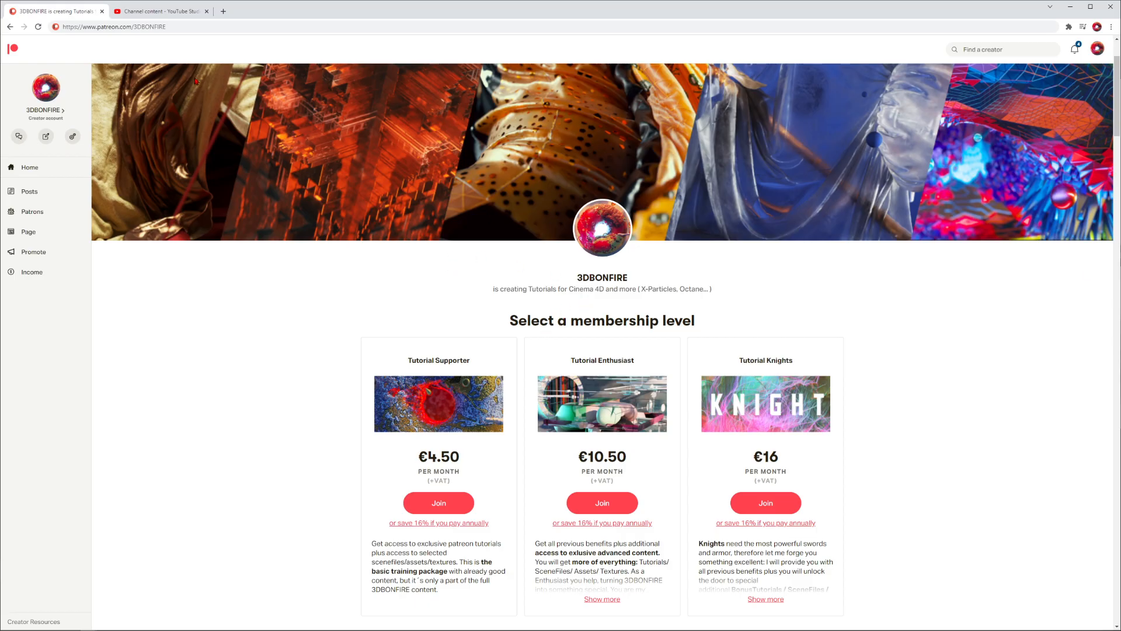
- Scroll the 3DBONFIRE Patreon feed down to the downloadable Galaxy Z Flip3 5G model post
left_click(116, 28)
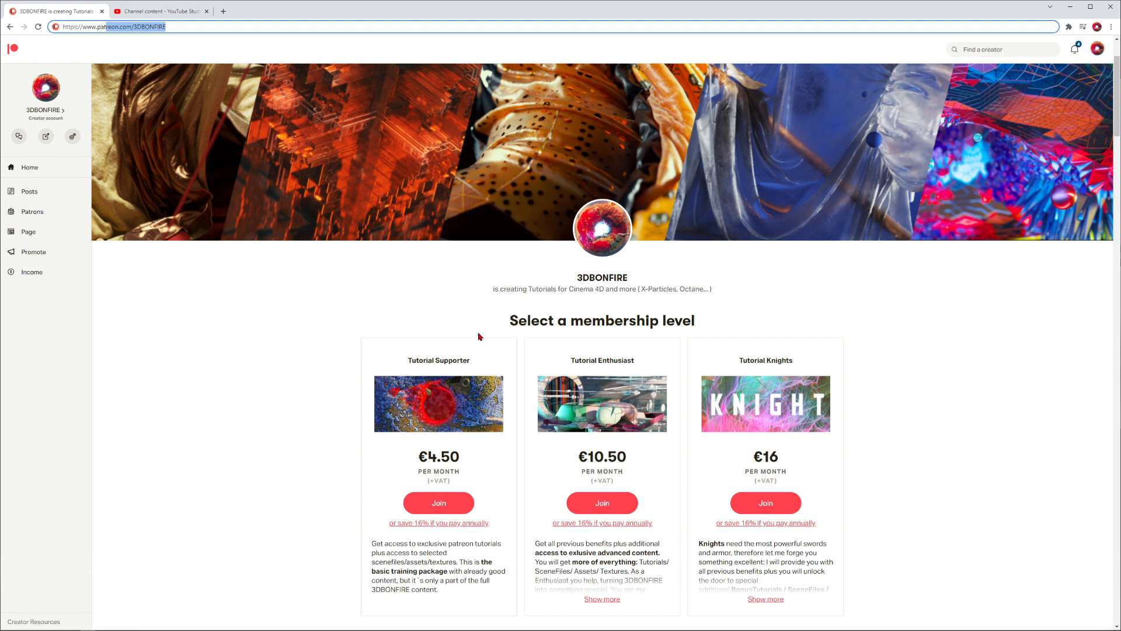
mouse_move(468, 311)
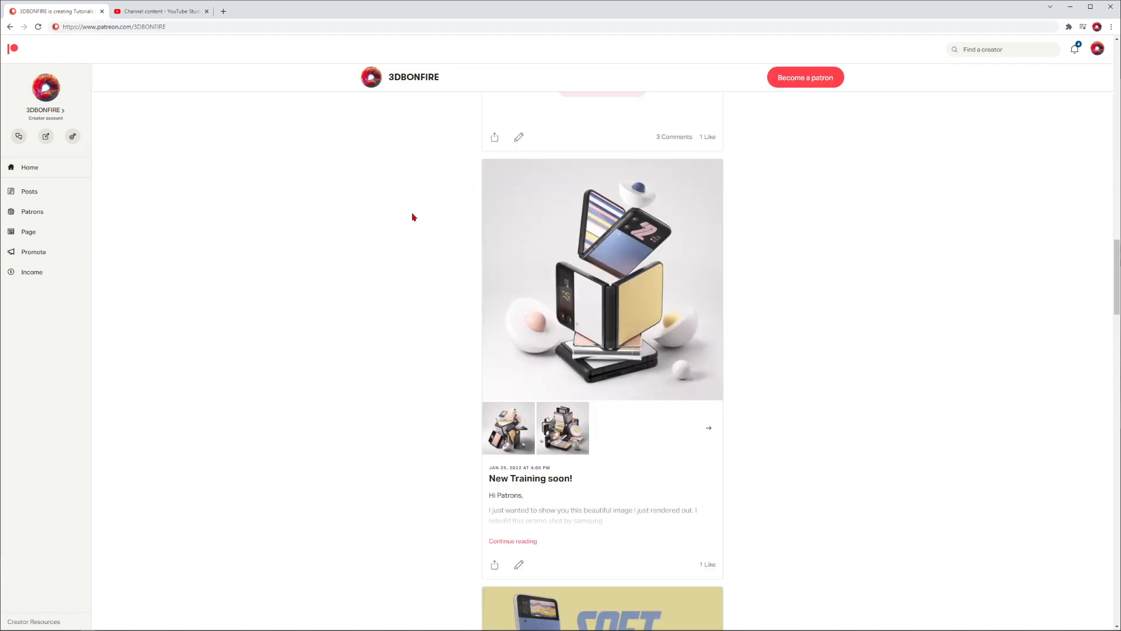
scroll("down", 3)
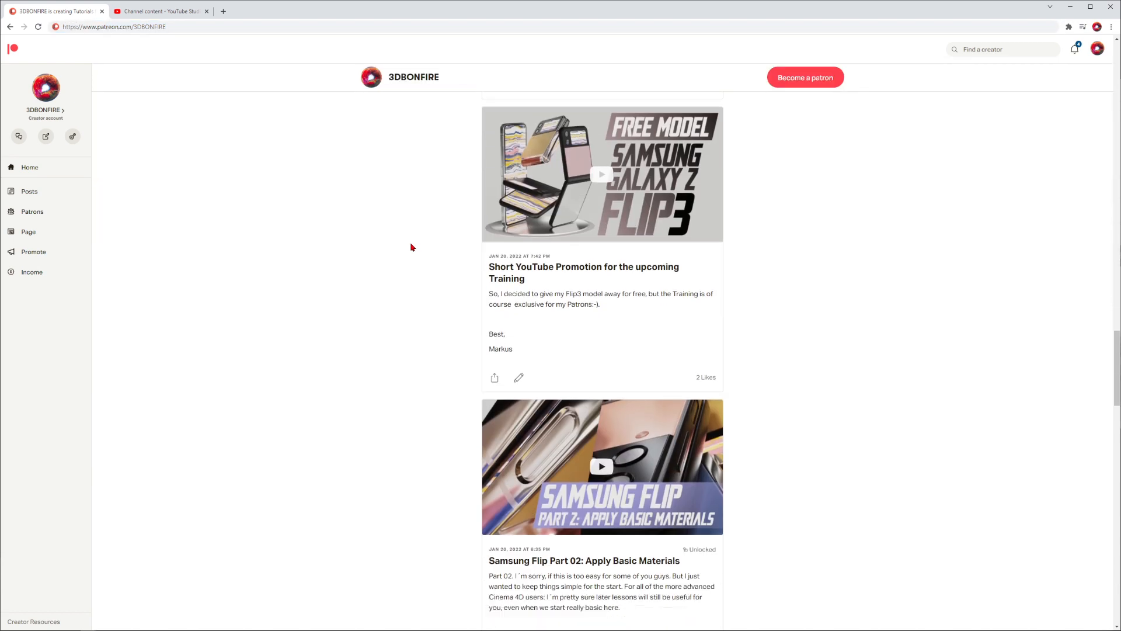
scroll("down", 3)
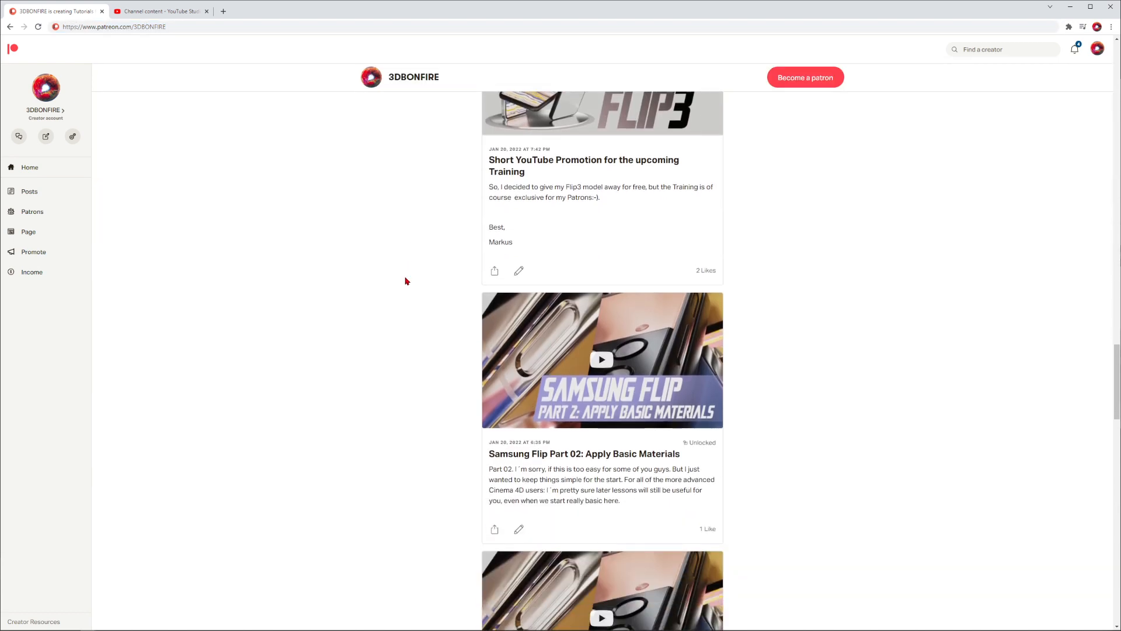
scroll("down", 3)
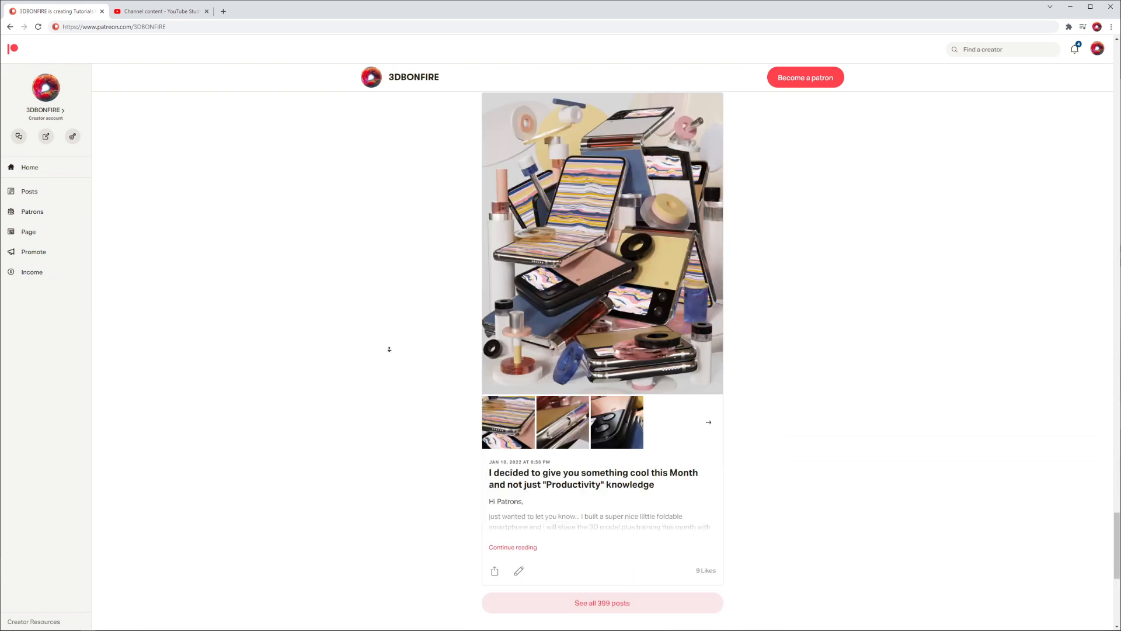
scroll("down", 3)
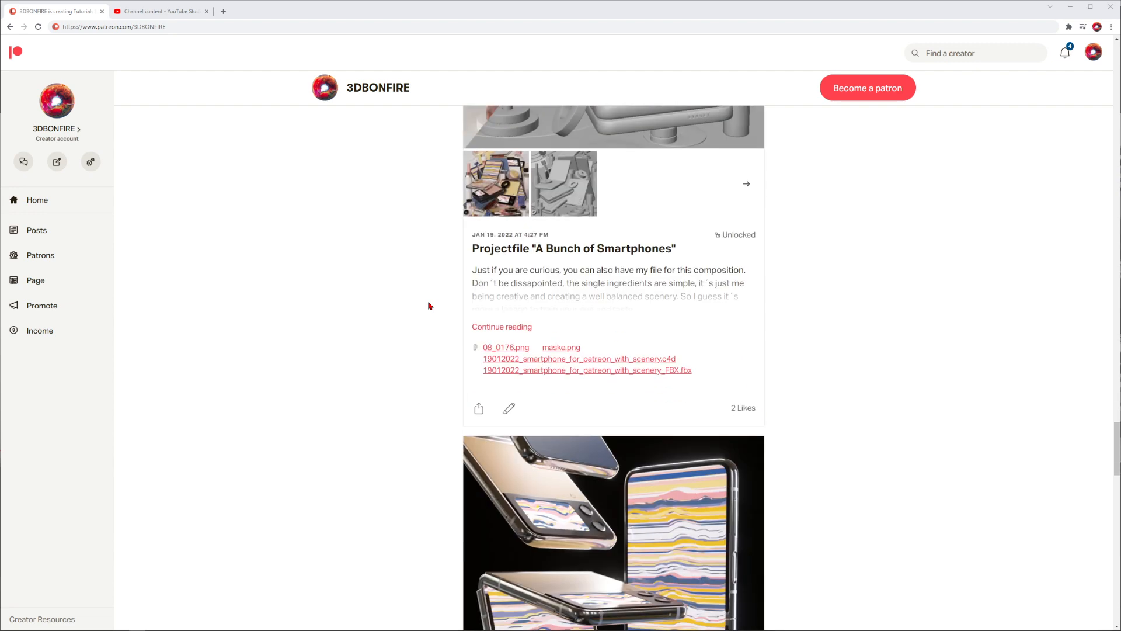
scroll("down", 3)
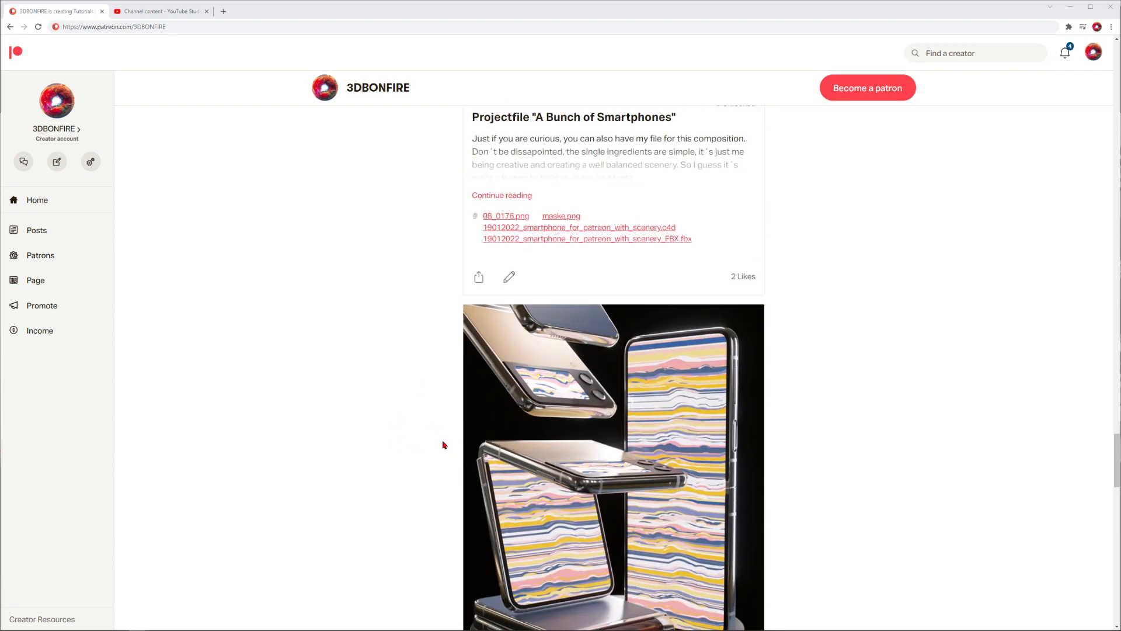
scroll("down", 3)
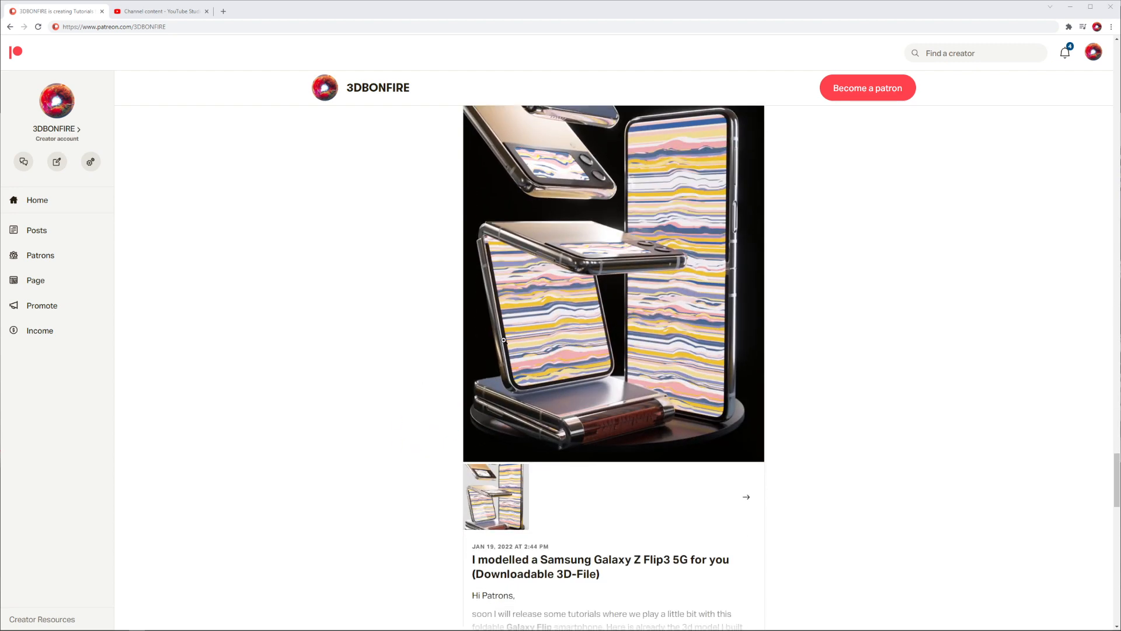
scroll("down", 3)
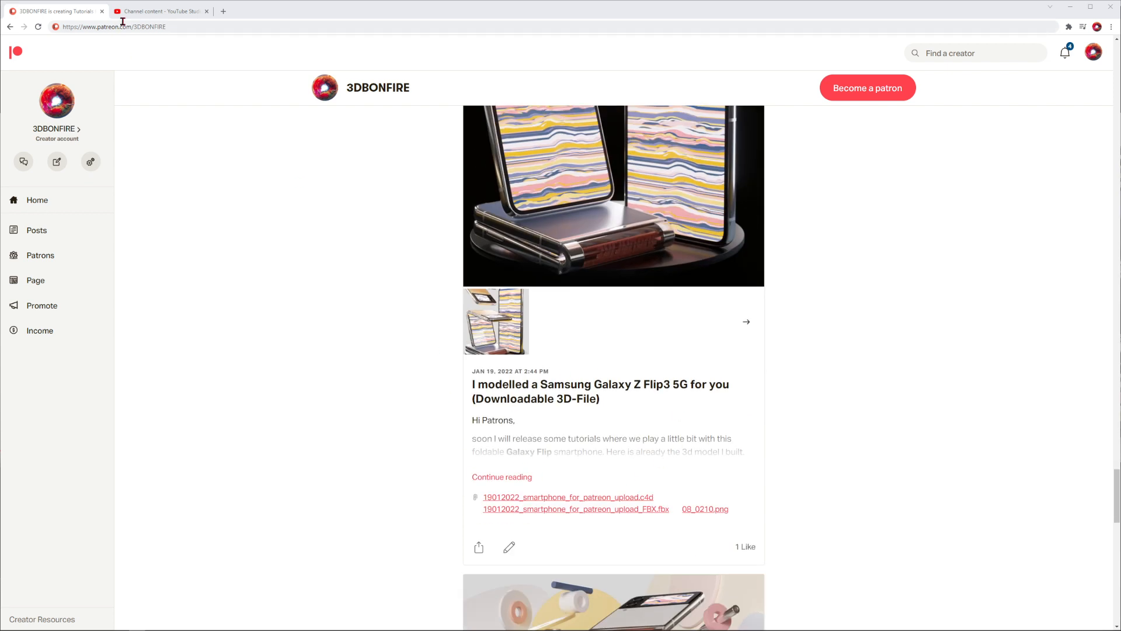
mouse_move(645, 323)
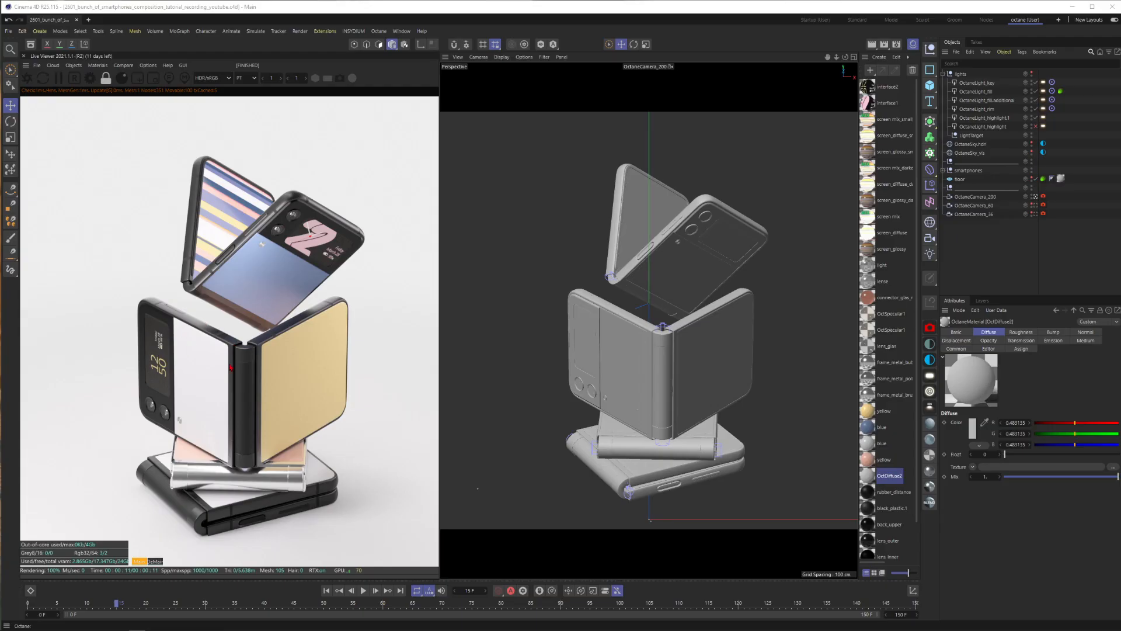
mouse_move(388, 252)
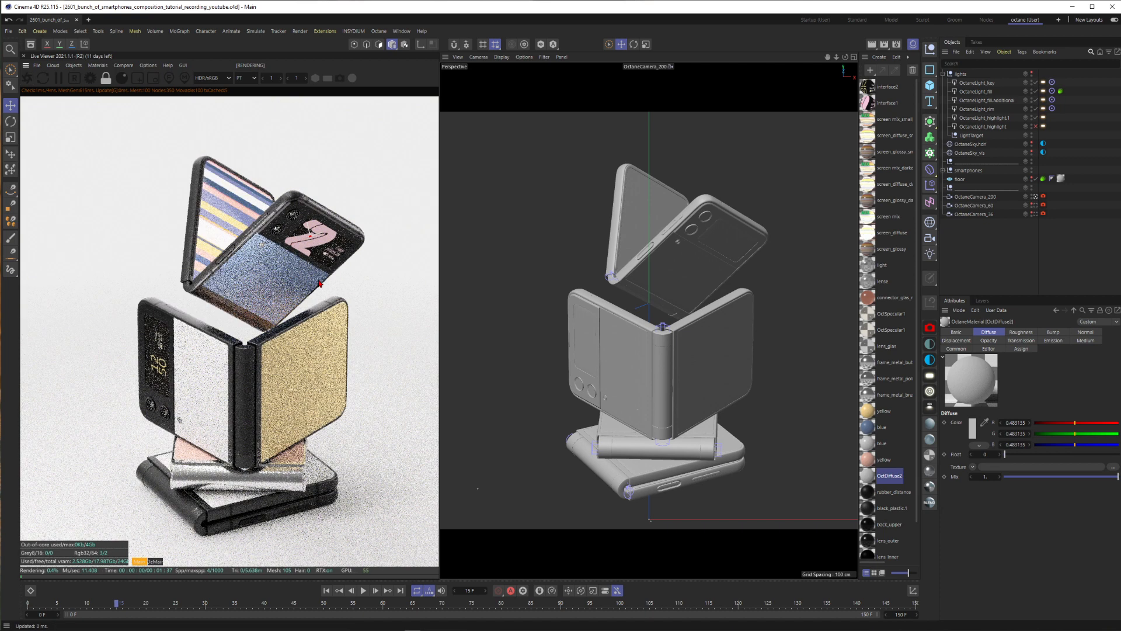
- Store the current Octane render buffer in the Live Viewer for A/B comparison
left_click(123, 65)
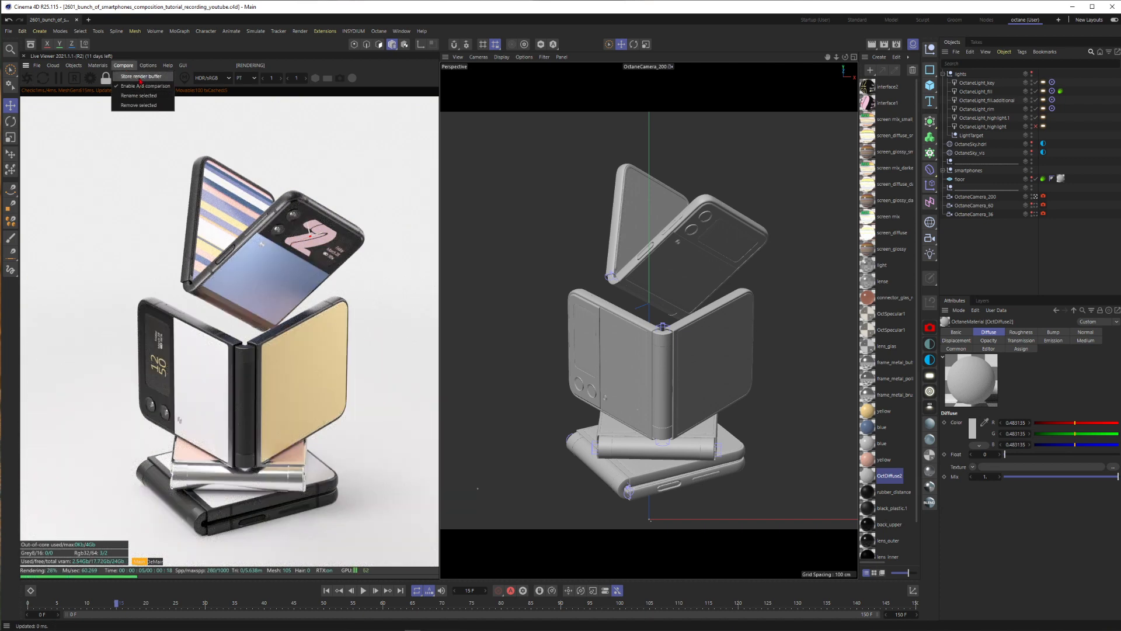
left_click(142, 77)
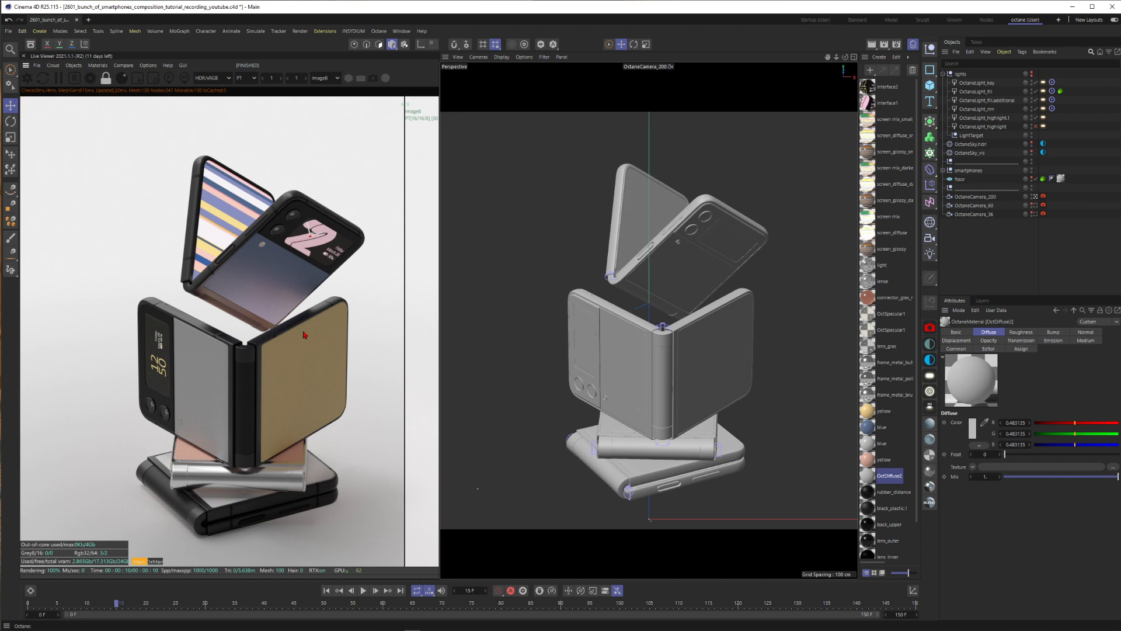
- Select the Environment tag on OctaneSky.hdri to show its attributes
left_click(988, 99)
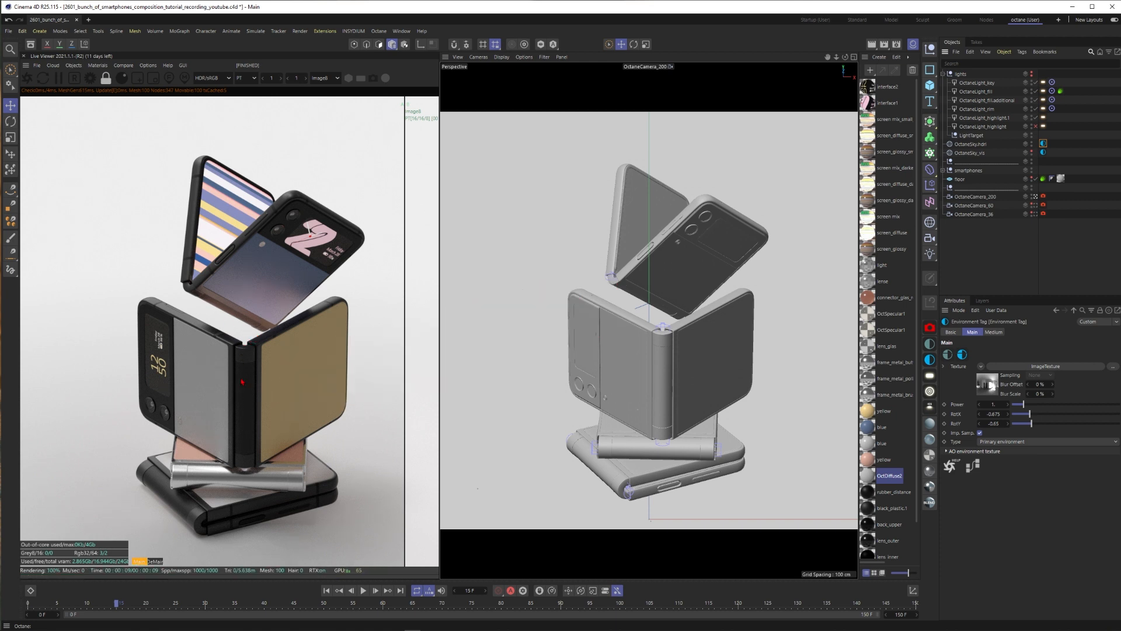
- Enable OctaneLight_key and compare the brighter render against the stored buffer
left_click(960, 74)
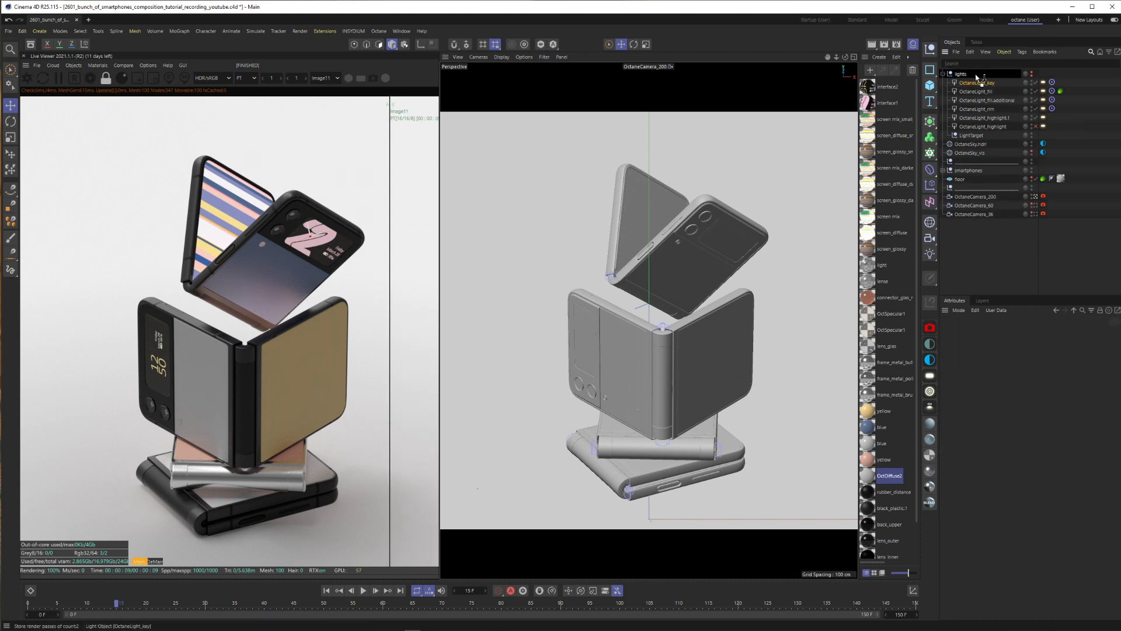
left_click(974, 82)
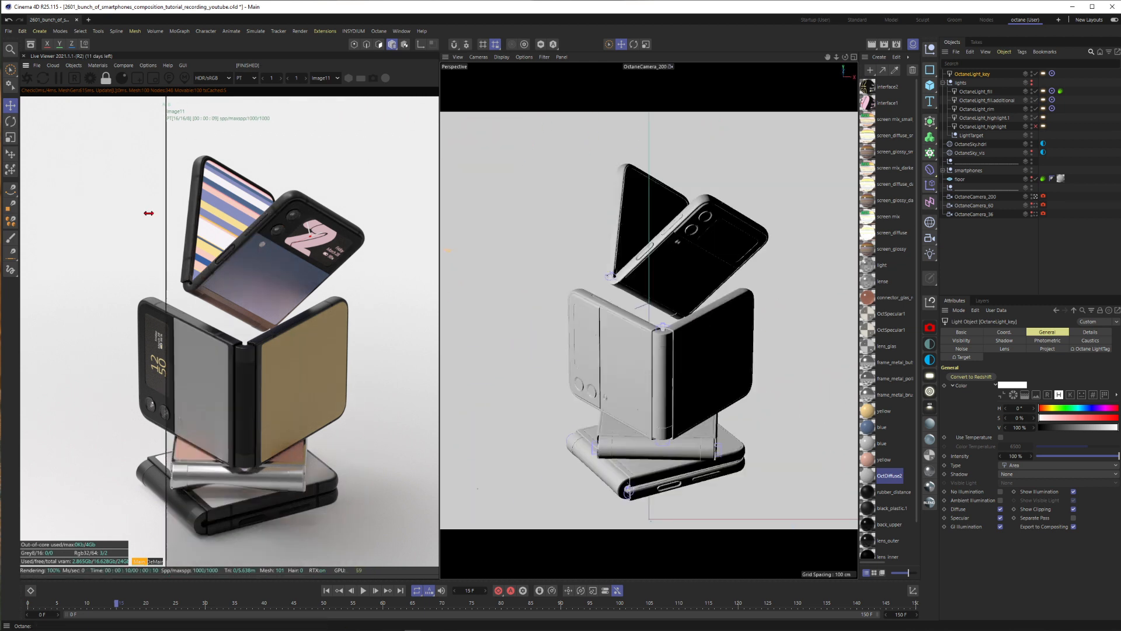
left_click(123, 65)
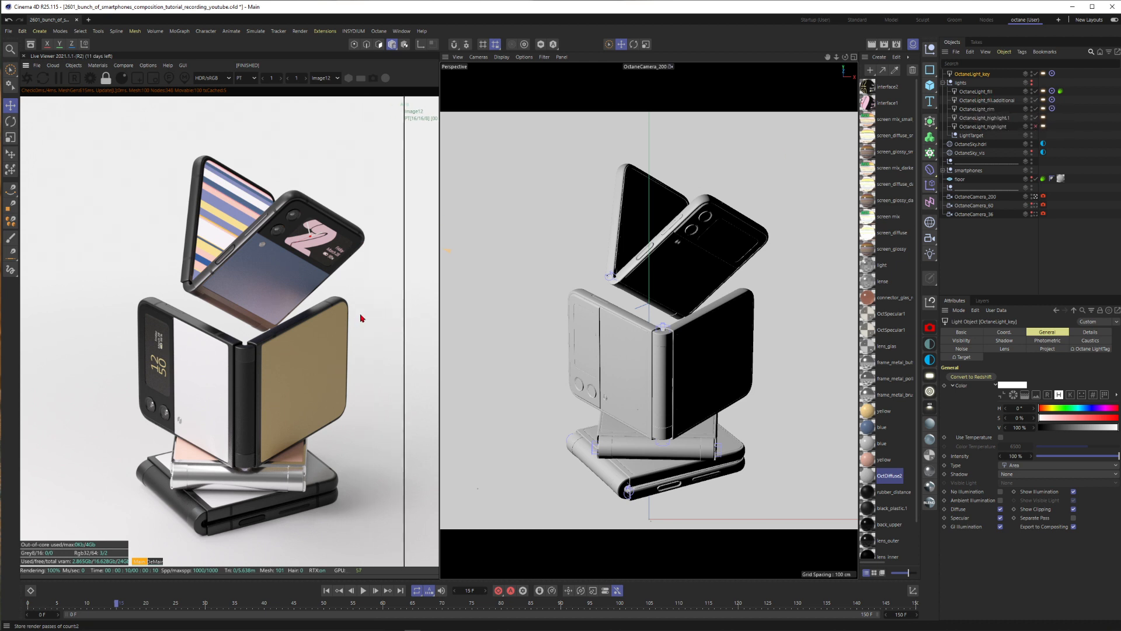
mouse_move(333, 327)
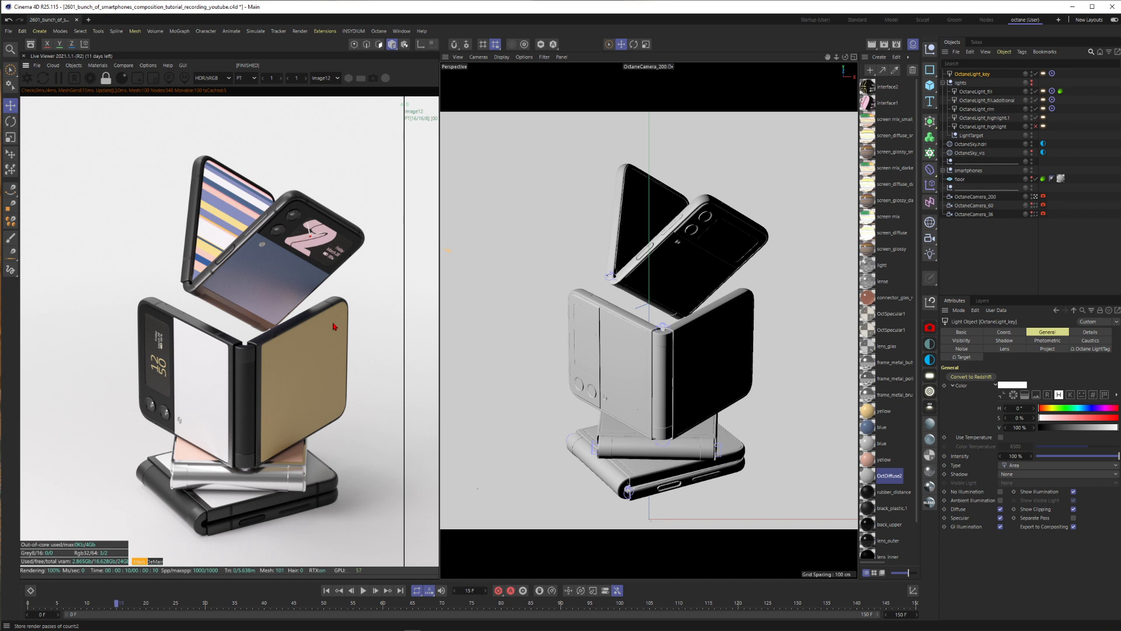
mouse_move(246, 332)
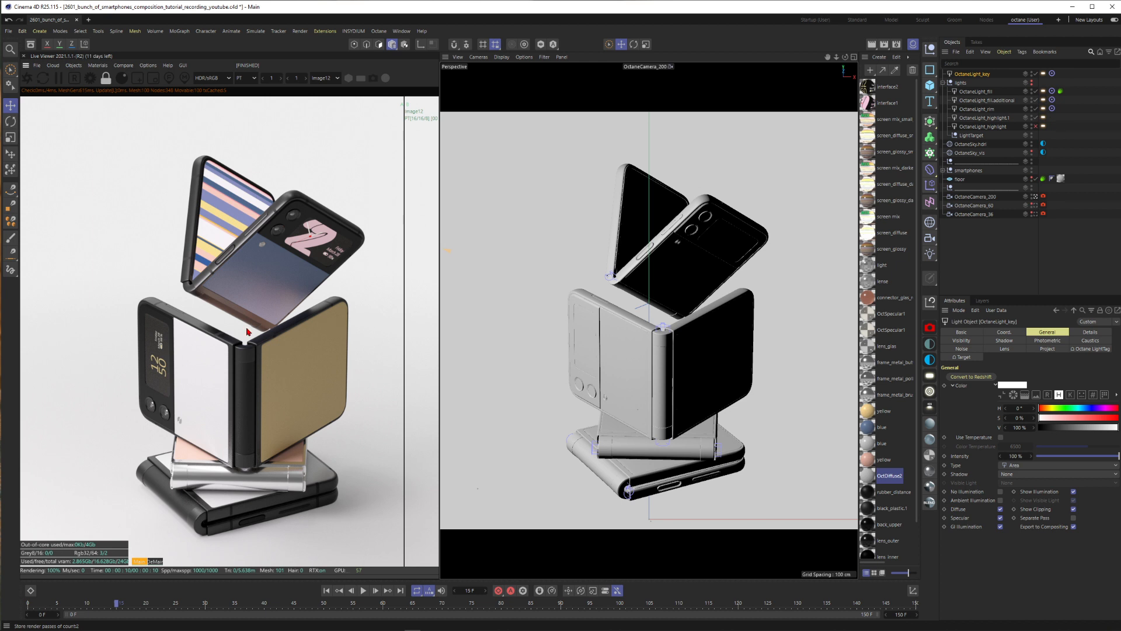
- Select OctaneLight_fill and drag the Live Viewer compare split across the render
left_click(974, 91)
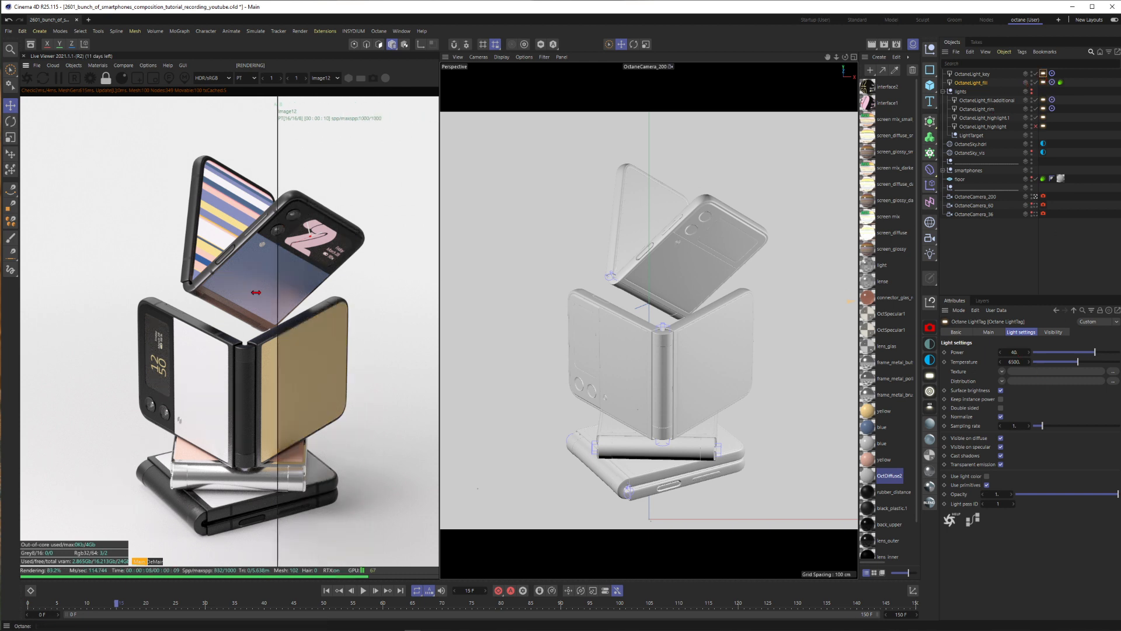
left_click_drag(274, 293, 404, 300)
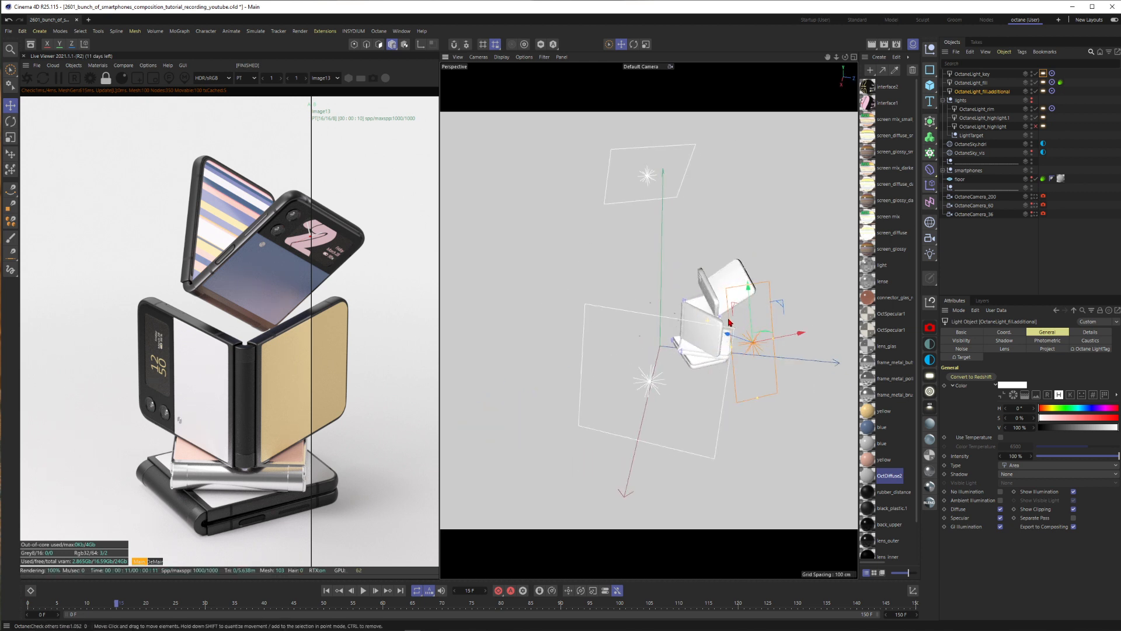
- Orbit the viewport to inspect OctaneLight_fill_additional's placement around the phones
left_click_drag(729, 322, 724, 331)
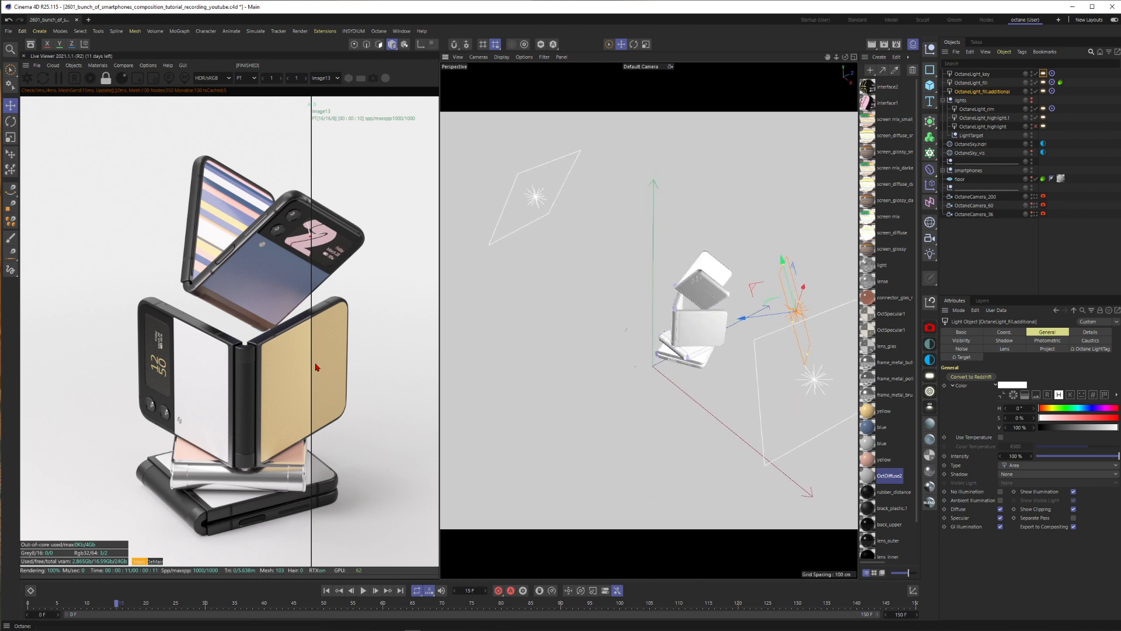
left_click_drag(312, 353, 399, 353)
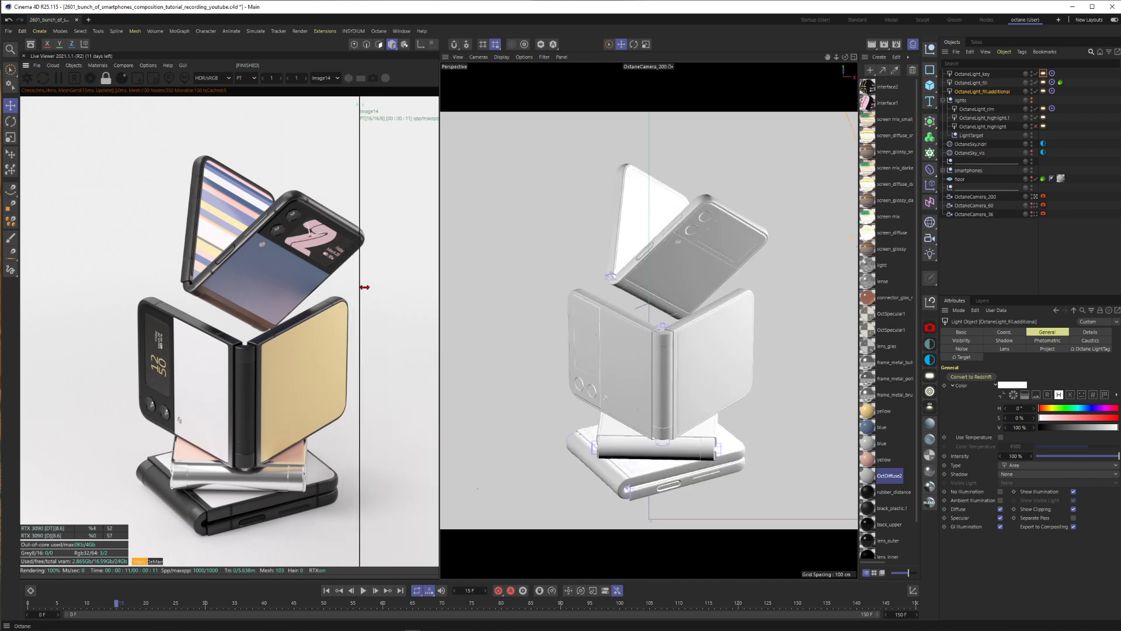
- Select OctaneLight_rim and compare the render with it against the stored result
left_click_drag(365, 288, 379, 288)
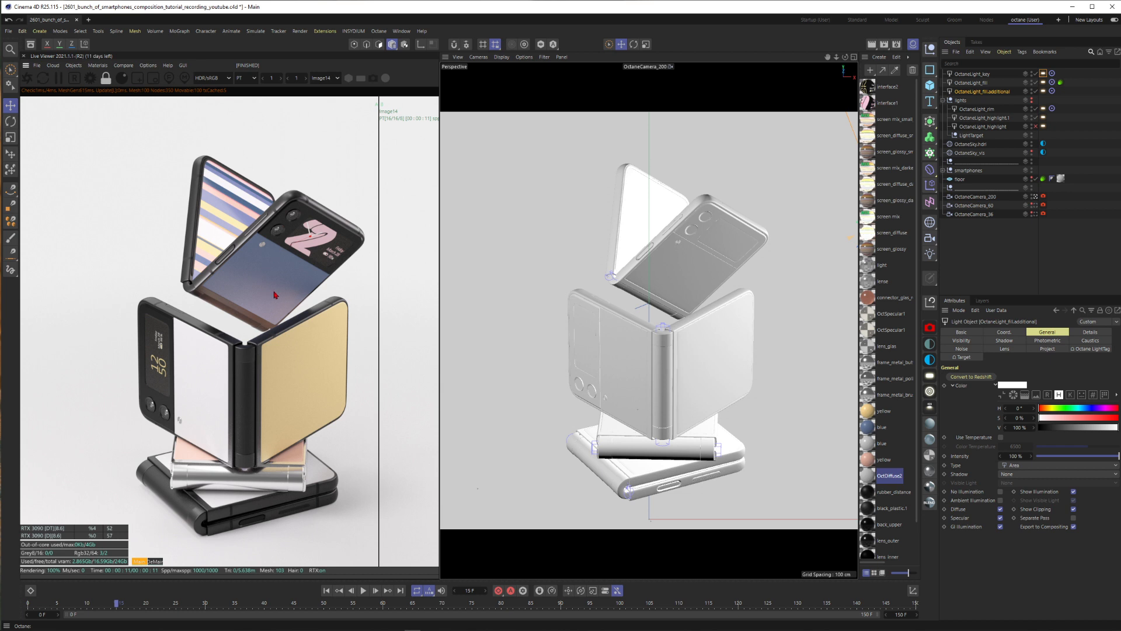
mouse_move(123, 325)
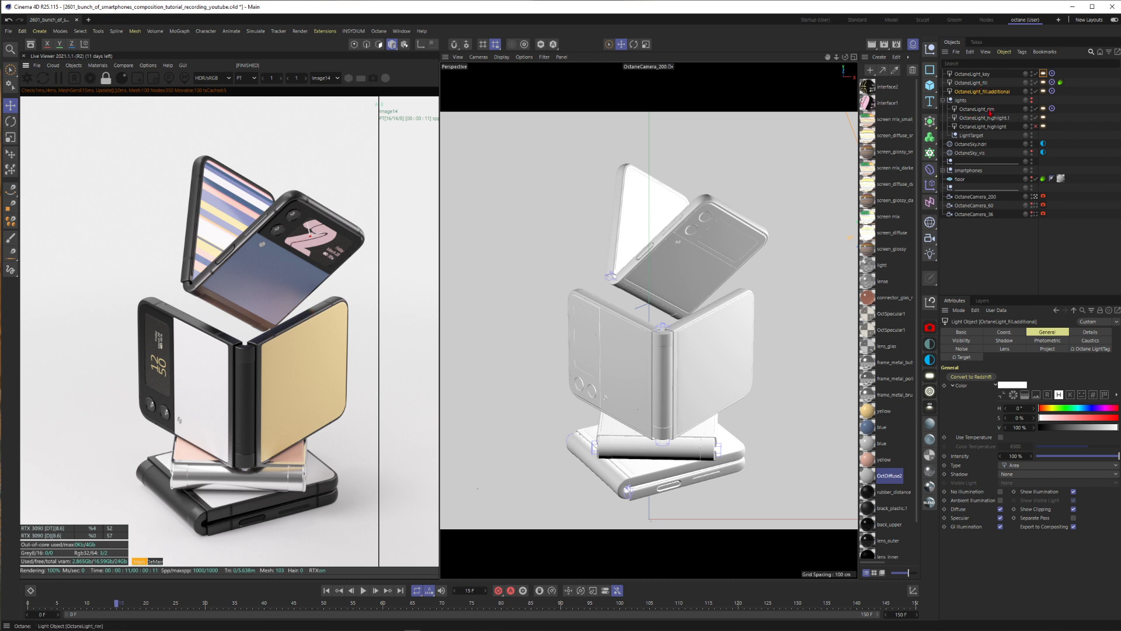
mouse_move(352, 276)
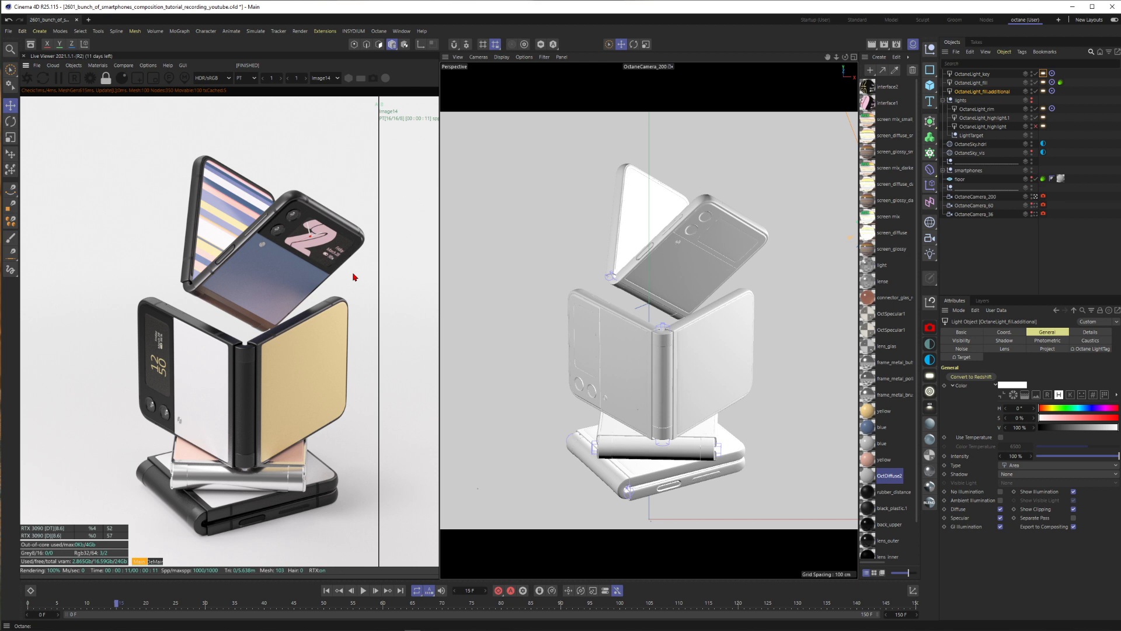
mouse_move(377, 319)
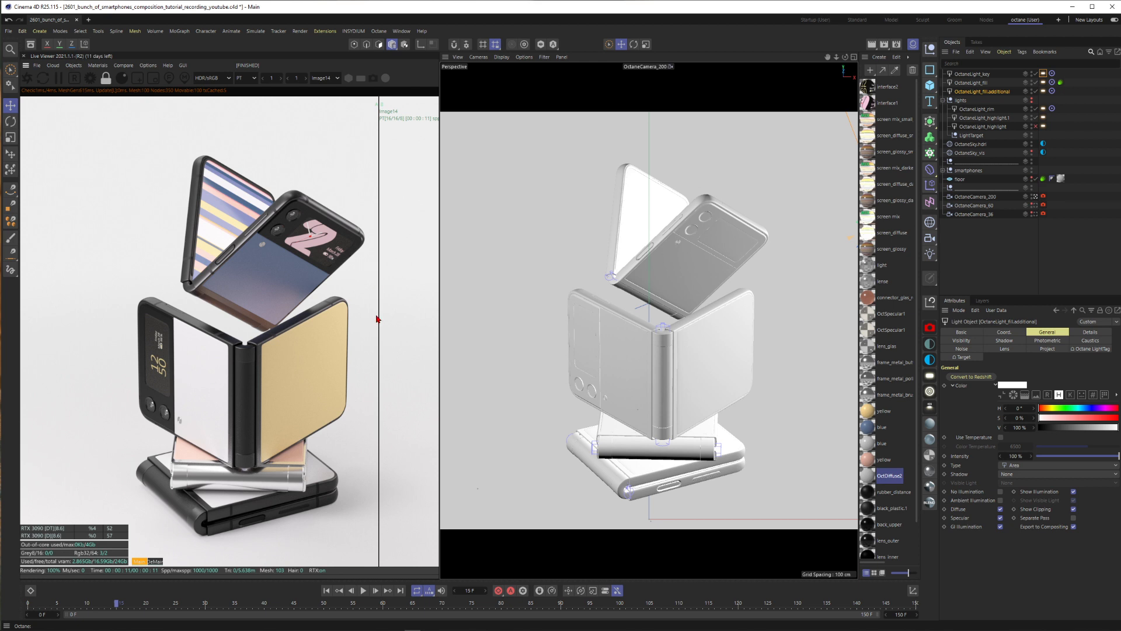
mouse_move(477, 295)
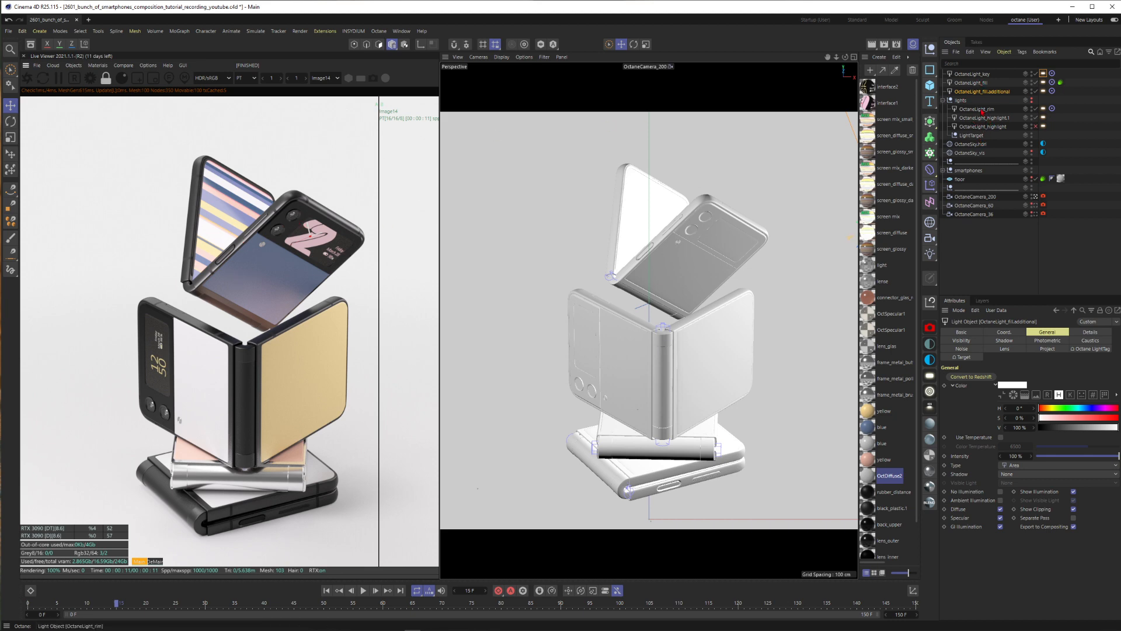
left_click(976, 109)
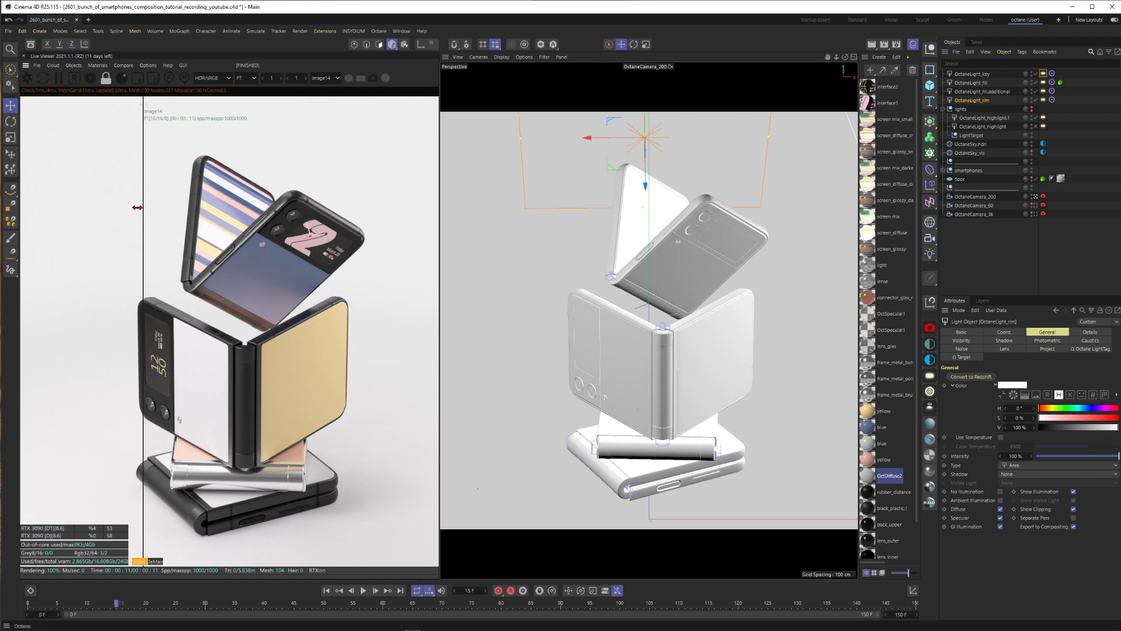
left_click_drag(138, 208, 198, 210)
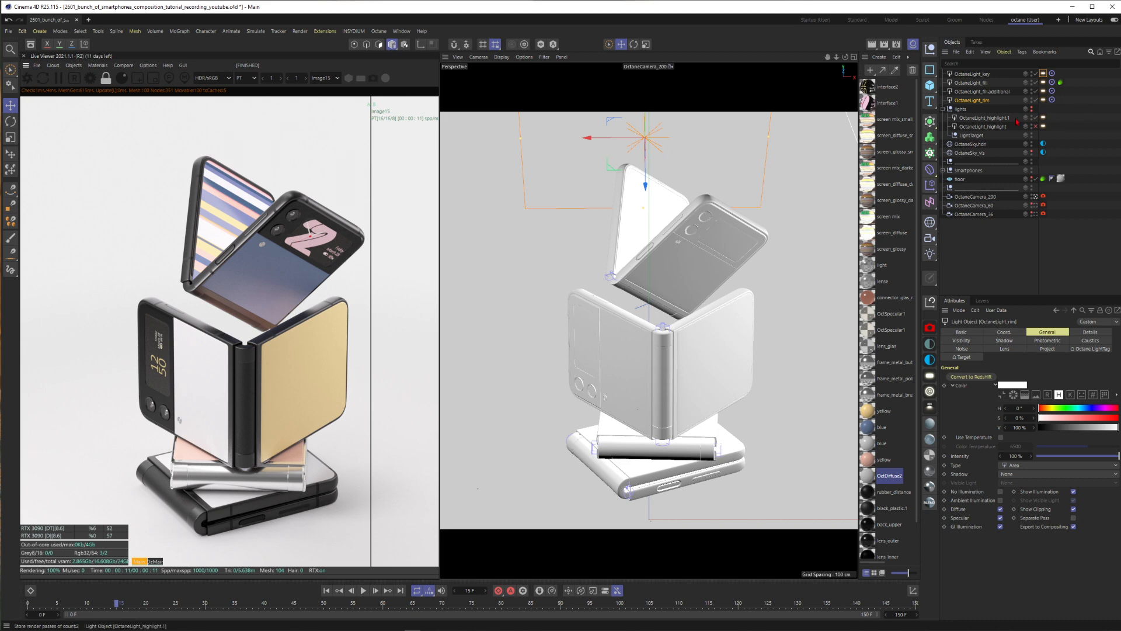
mouse_move(980, 118)
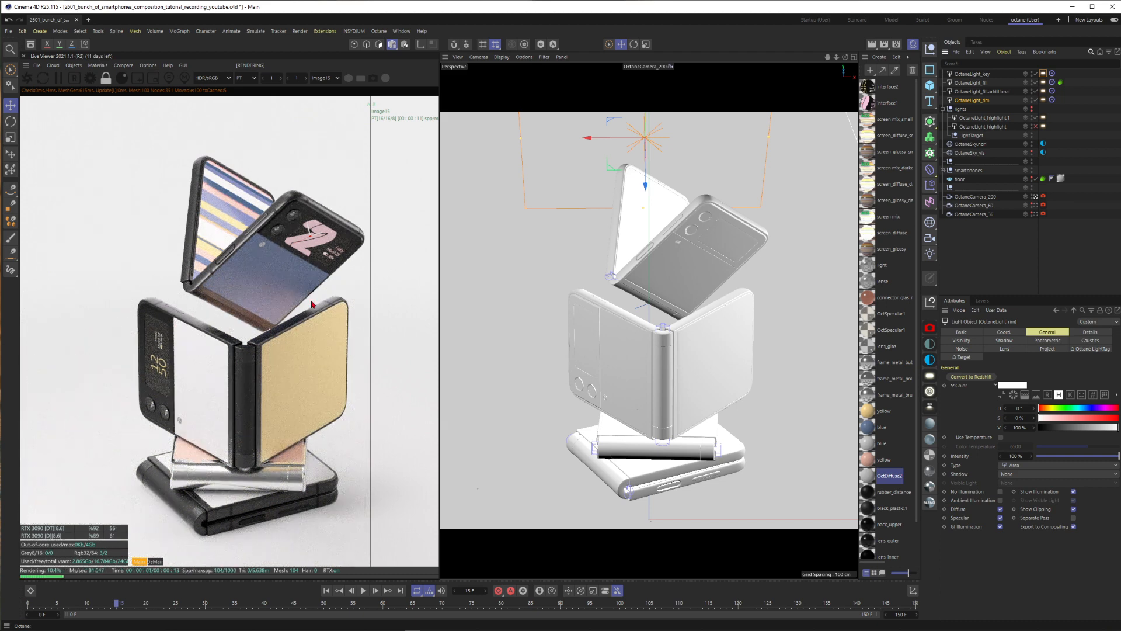
- Activate OctaneLight_highlight.1 and drag the compare split back and forth over the render
left_click(982, 118)
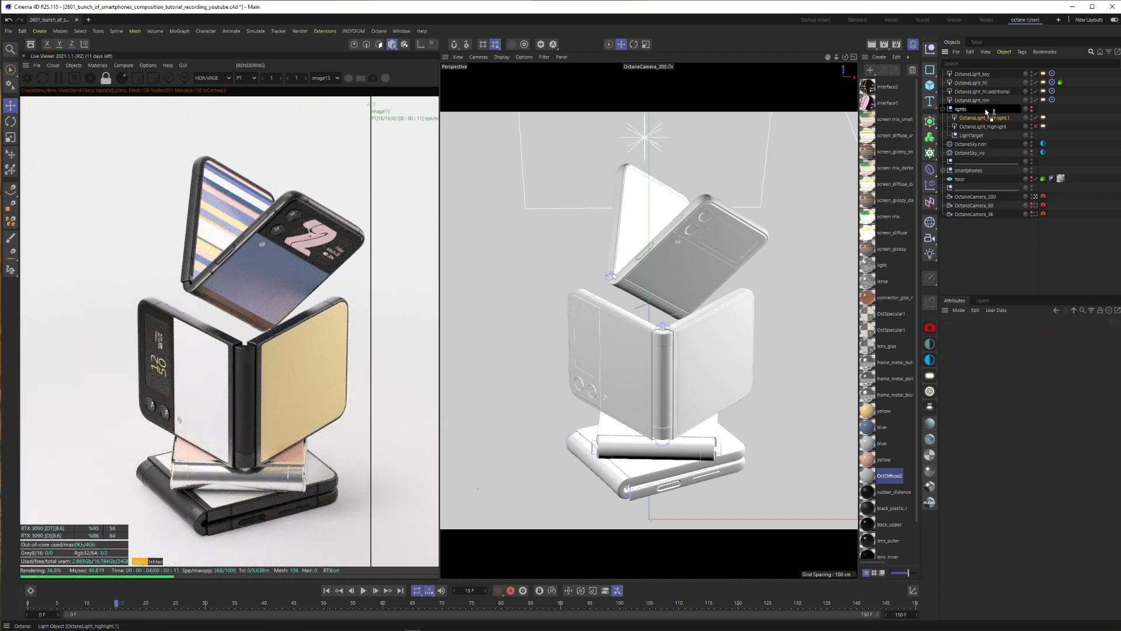
left_click(987, 117)
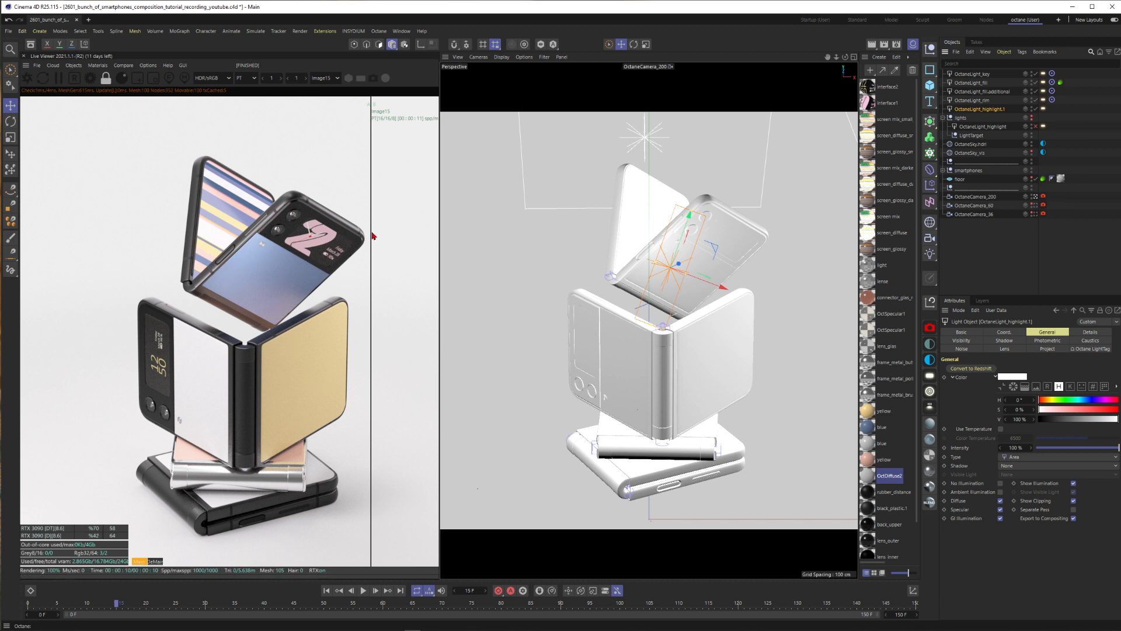
left_click_drag(372, 238, 149, 238)
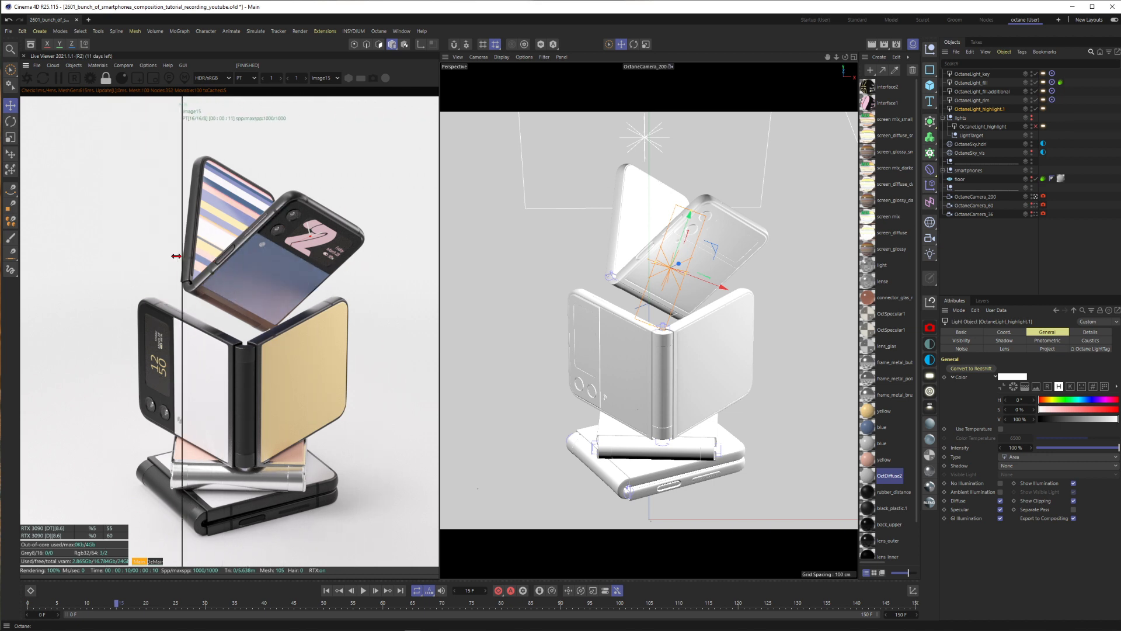
left_click_drag(182, 256, 386, 256)
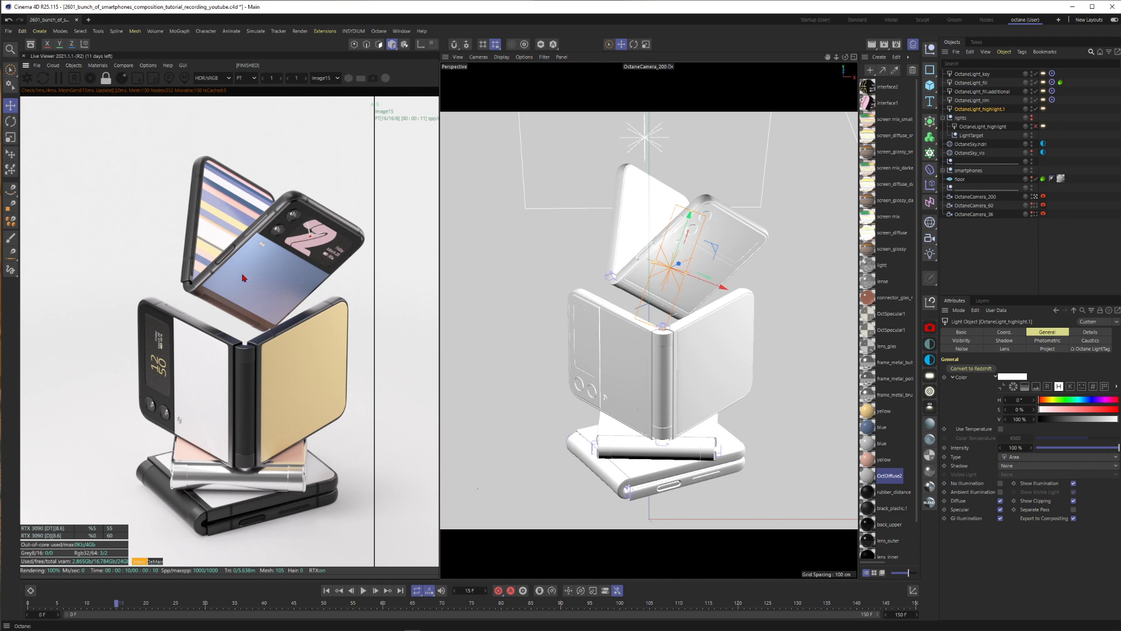
mouse_move(339, 278)
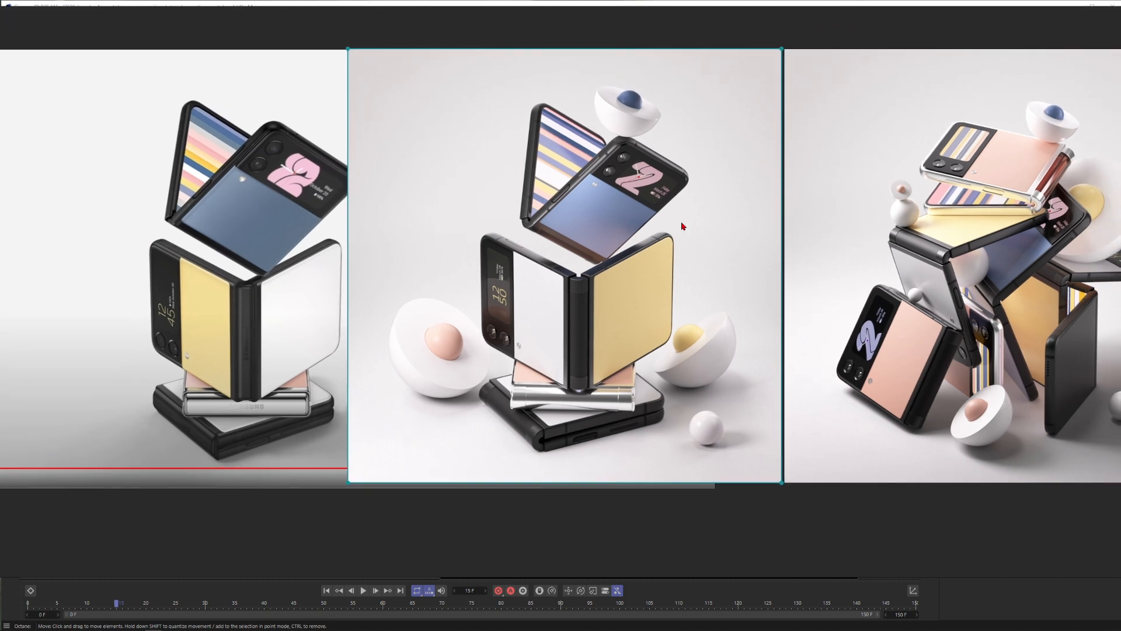
mouse_move(548, 290)
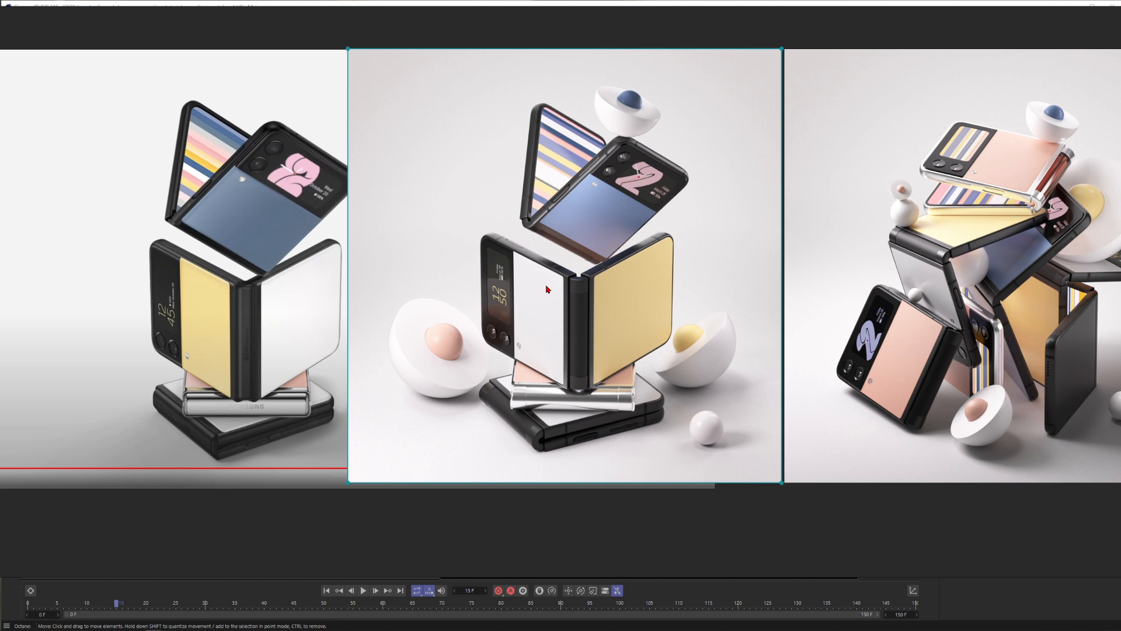
mouse_move(403, 260)
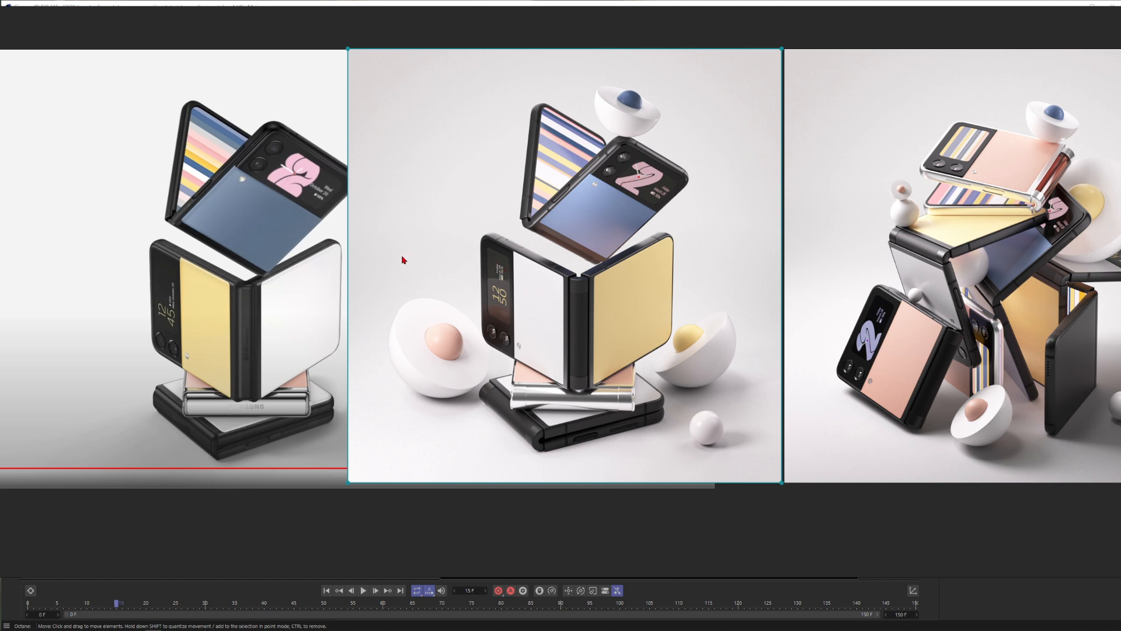
mouse_move(615, 287)
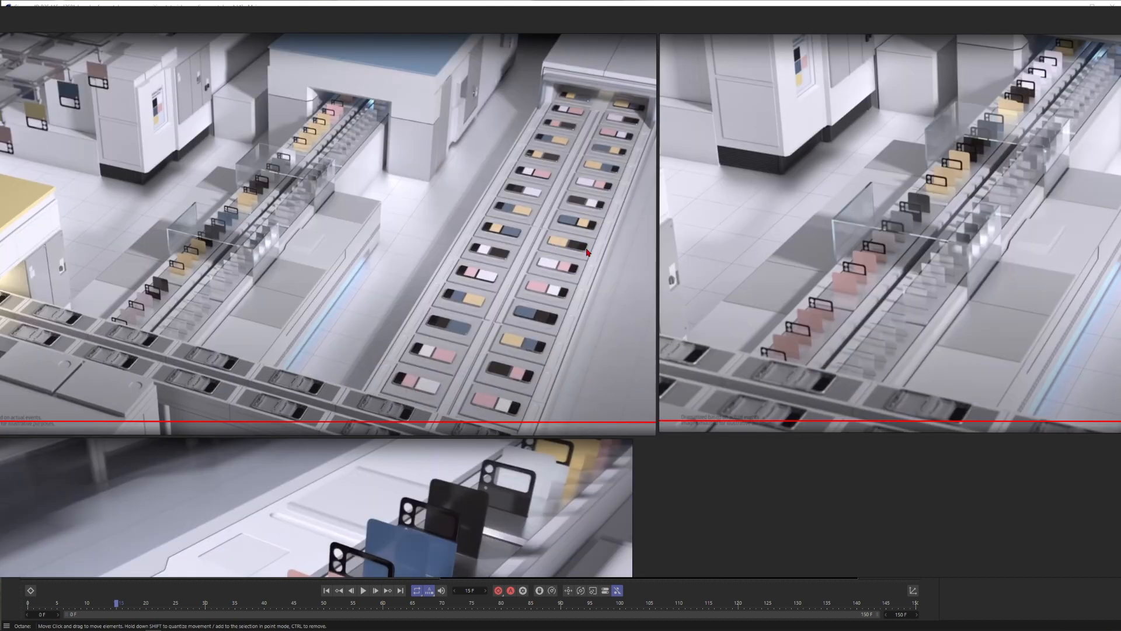
mouse_move(749, 299)
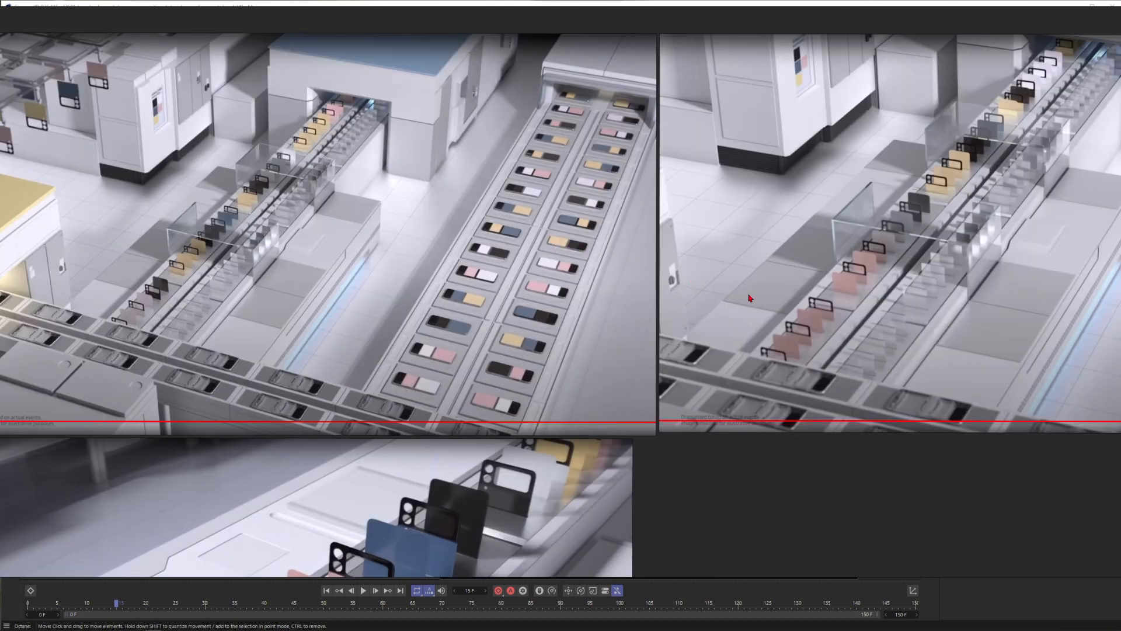